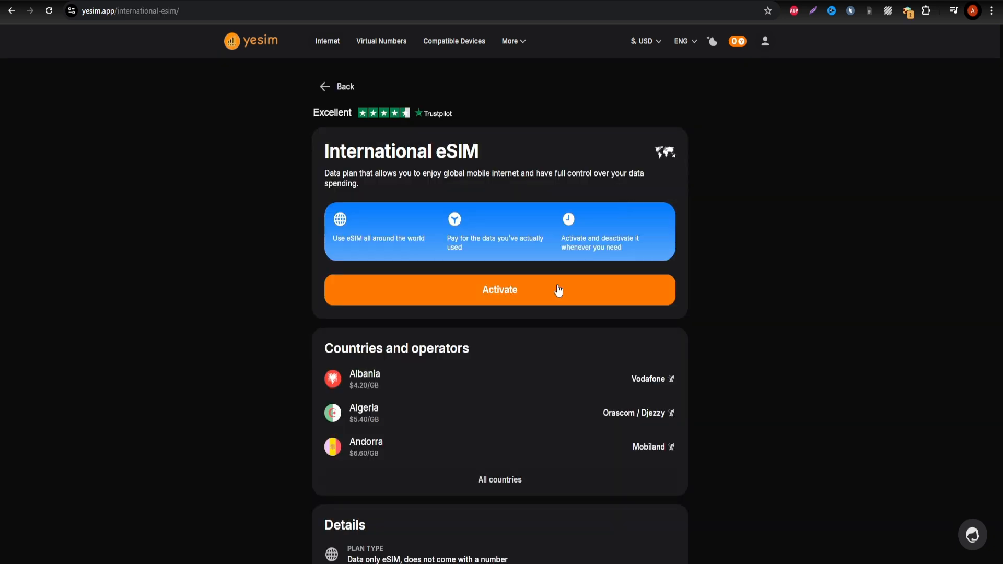
Filter Yesim's country list to Qatar, showing Vodafone at €5.50/GB.
click(499, 479)
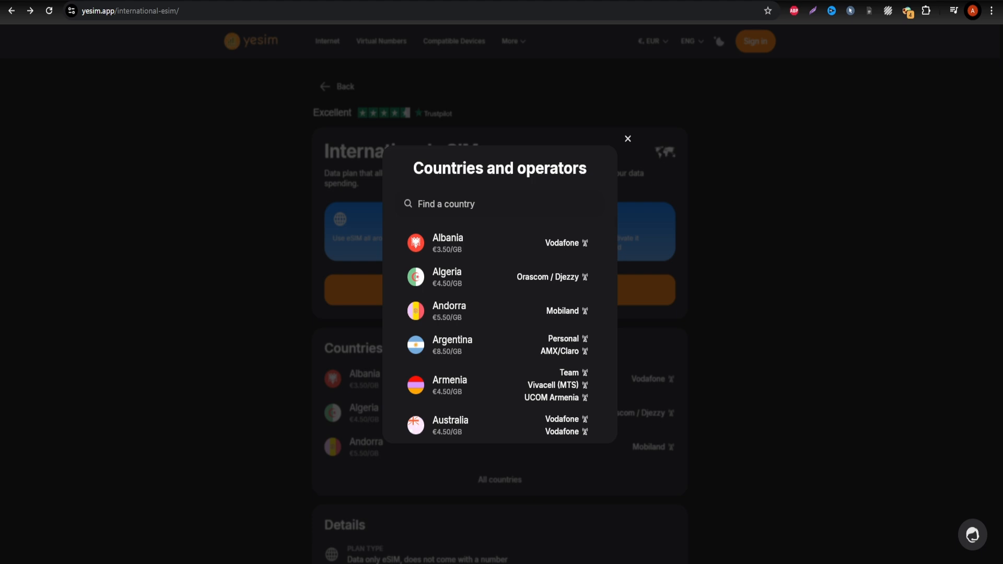
text(Qatar)
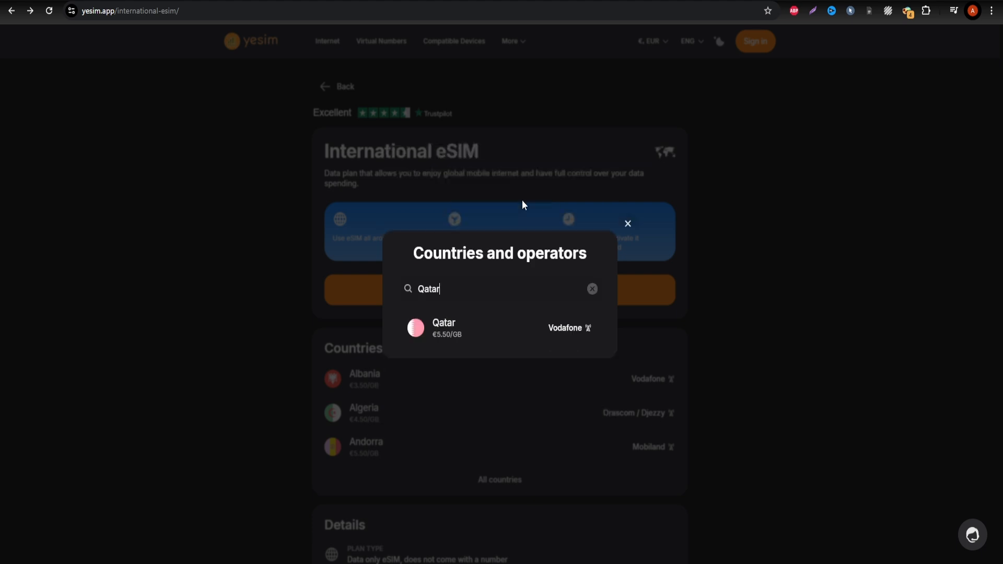
mouse_move(461, 331)
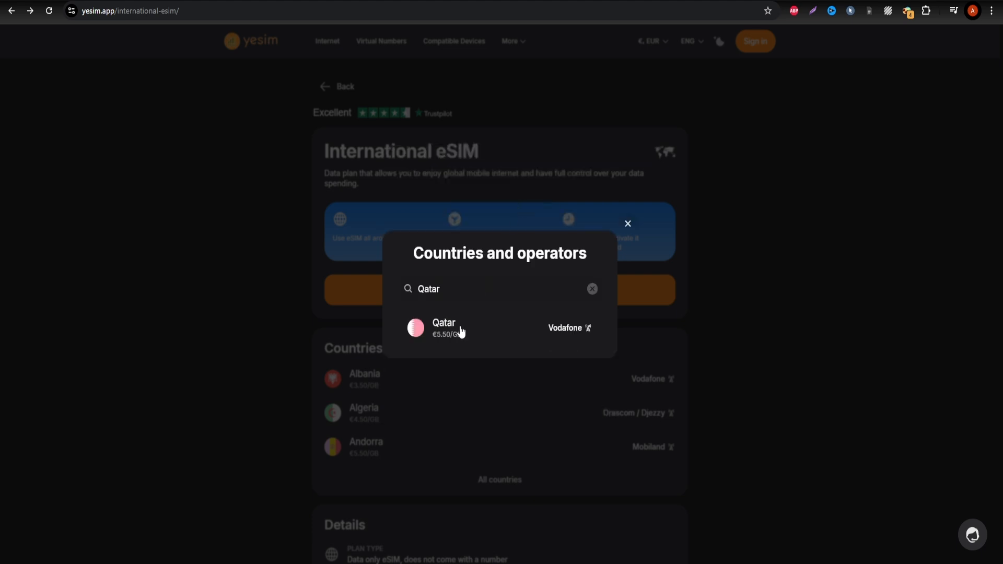
Open Yesim's Qatar eSIM page and browse to the 15-day unlimited €43 plan.
click(444, 327)
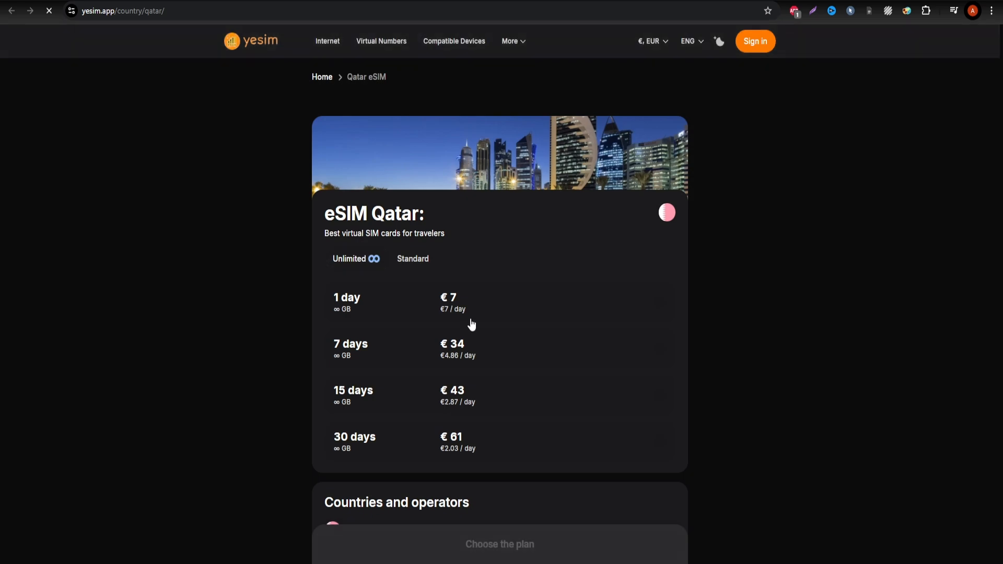
scroll(down, 3)
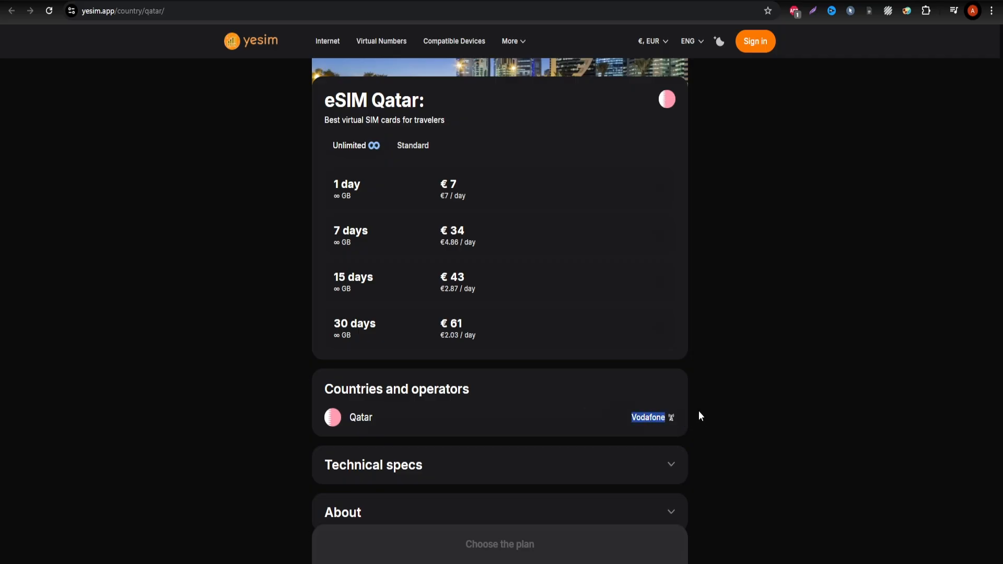
mouse_move(500, 332)
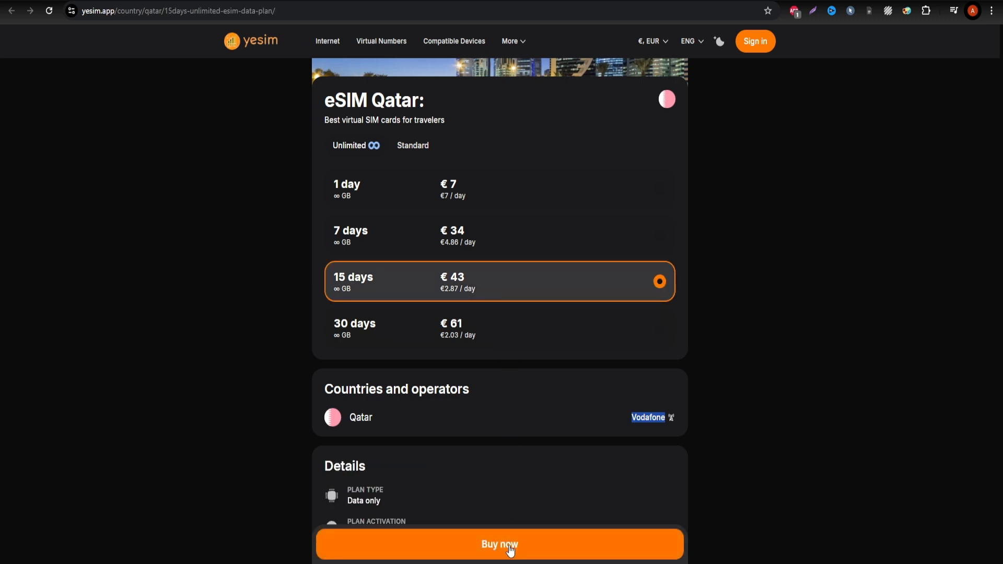
Buy the Qatar plan on Yesim by card, reaching a USD 70.80 checkout.
click(498, 544)
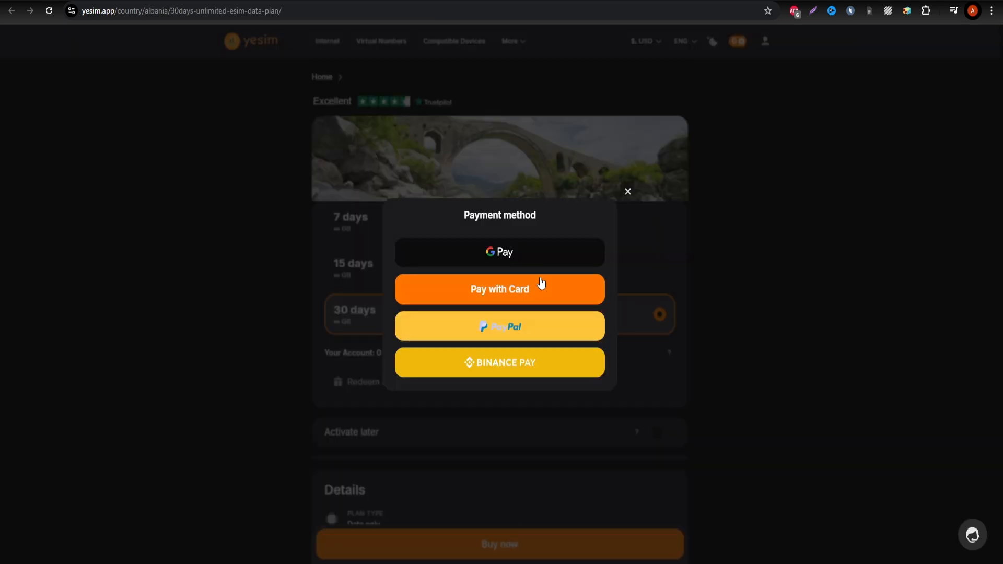
click(499, 289)
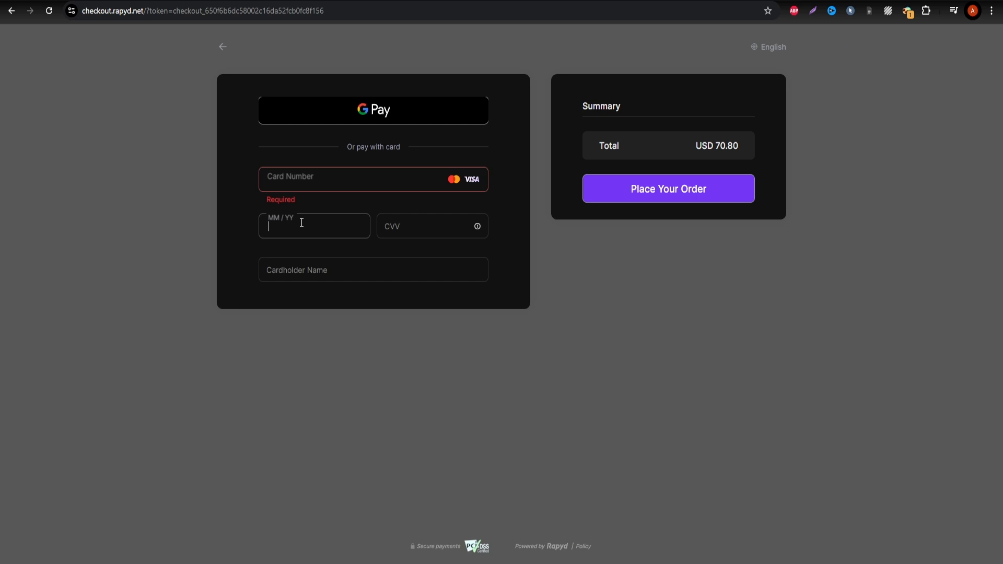
click(667, 188)
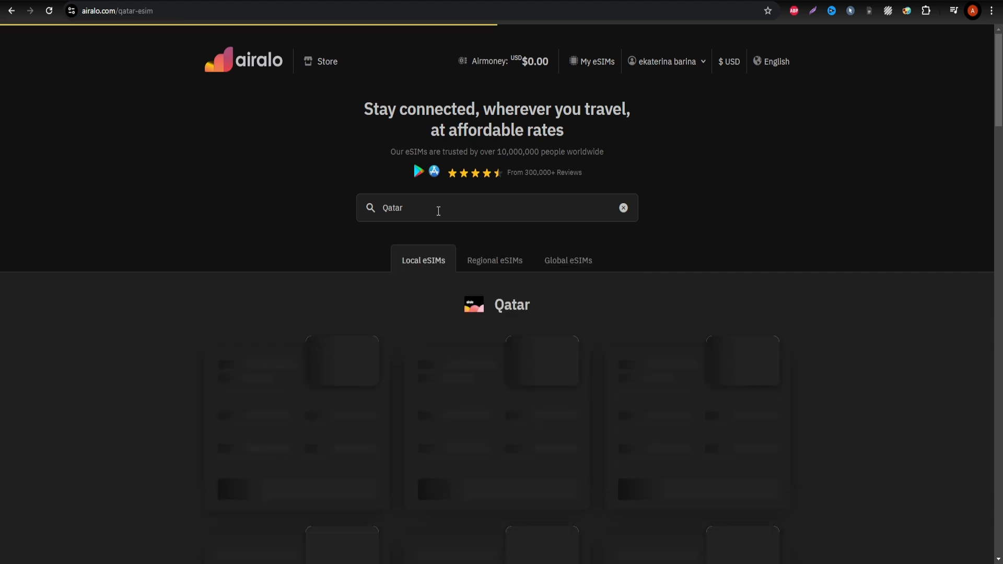
Scroll to Airalo's Pearl Mobile Qatar plans, 1 GB $5.00 to 20 GB $49.00.
scroll(down, 3)
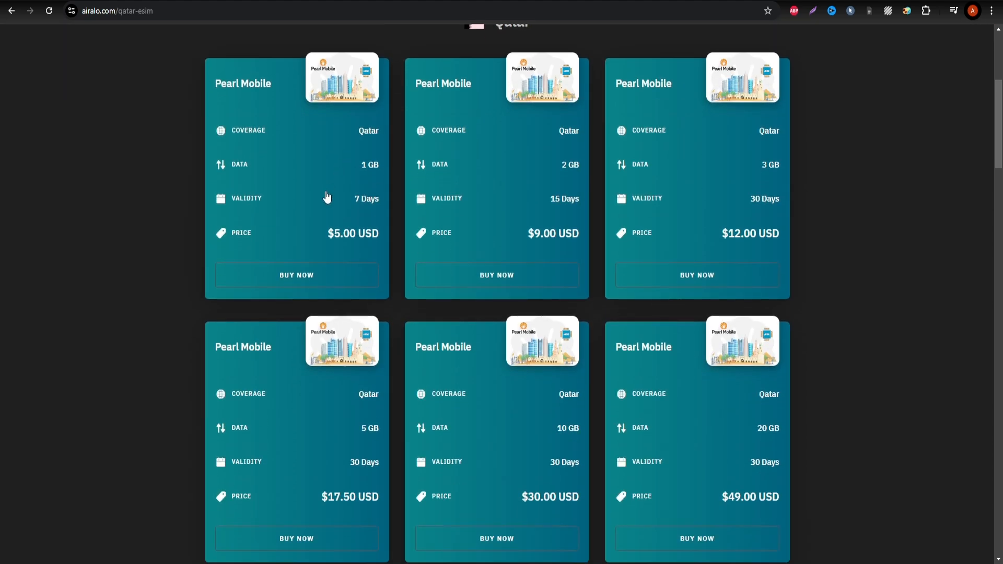
mouse_move(546, 235)
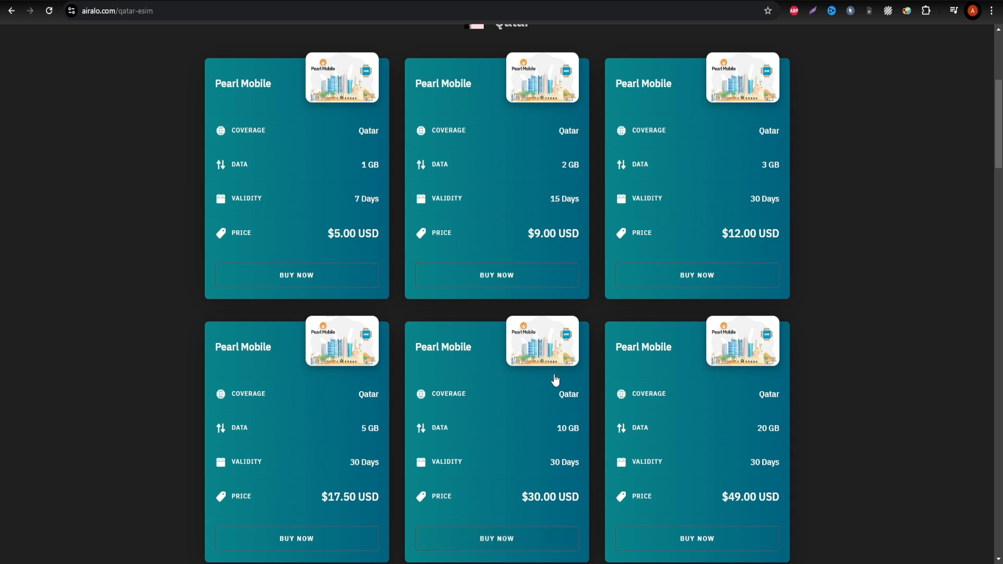
mouse_move(541, 555)
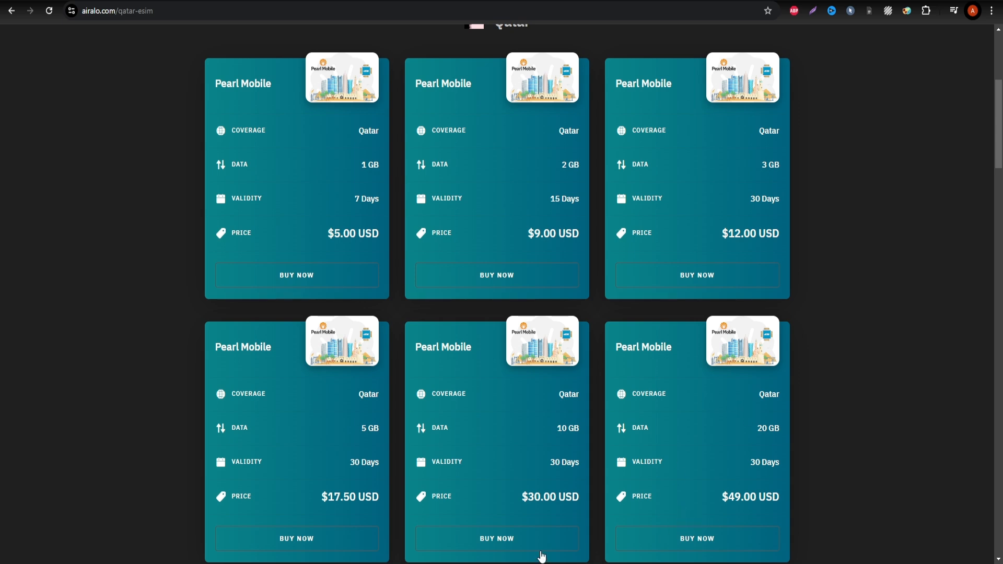
Buy Airalo's 10 GB / 30-day $30 plan, reaching the new-card form.
click(496, 538)
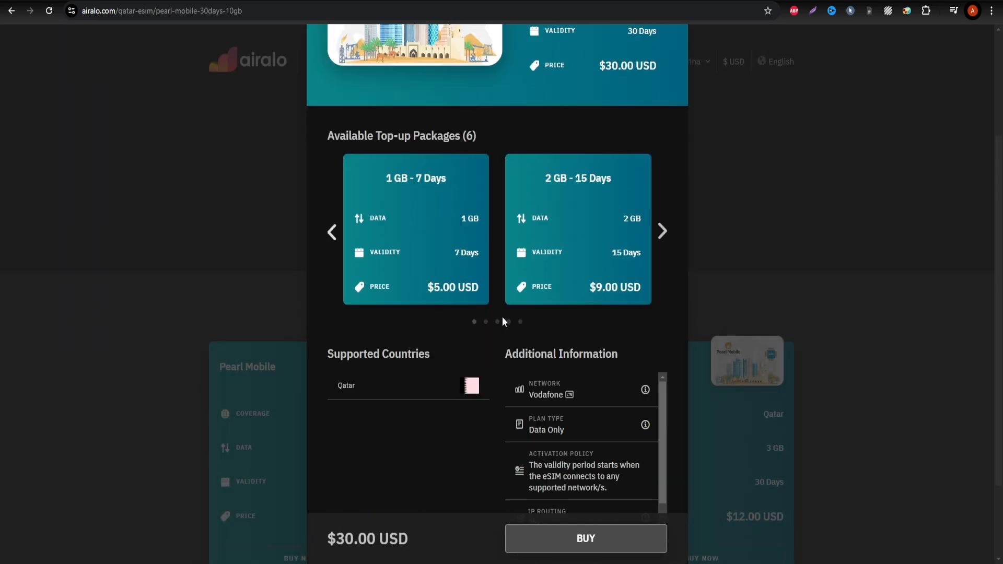
scroll(down, 3)
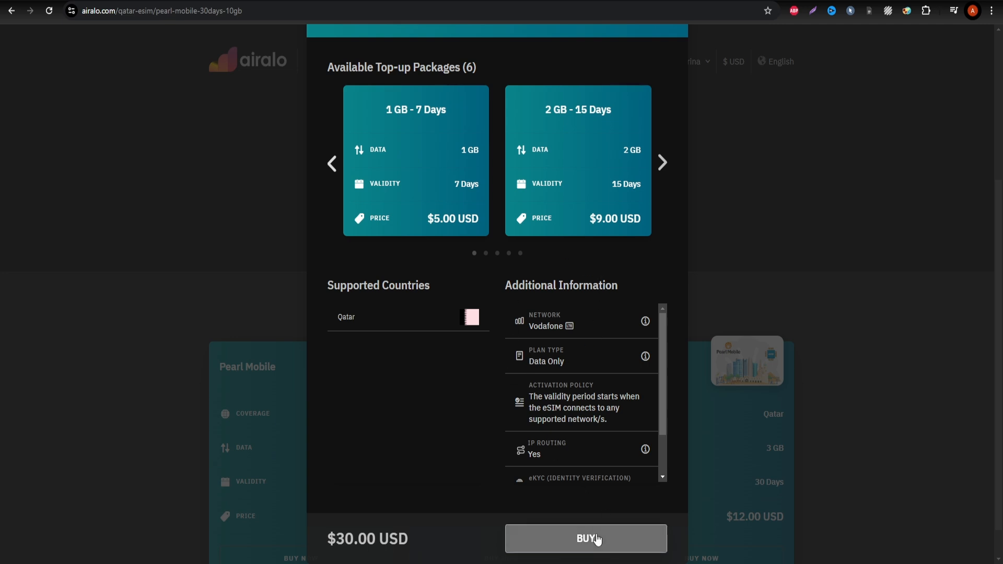
click(584, 538)
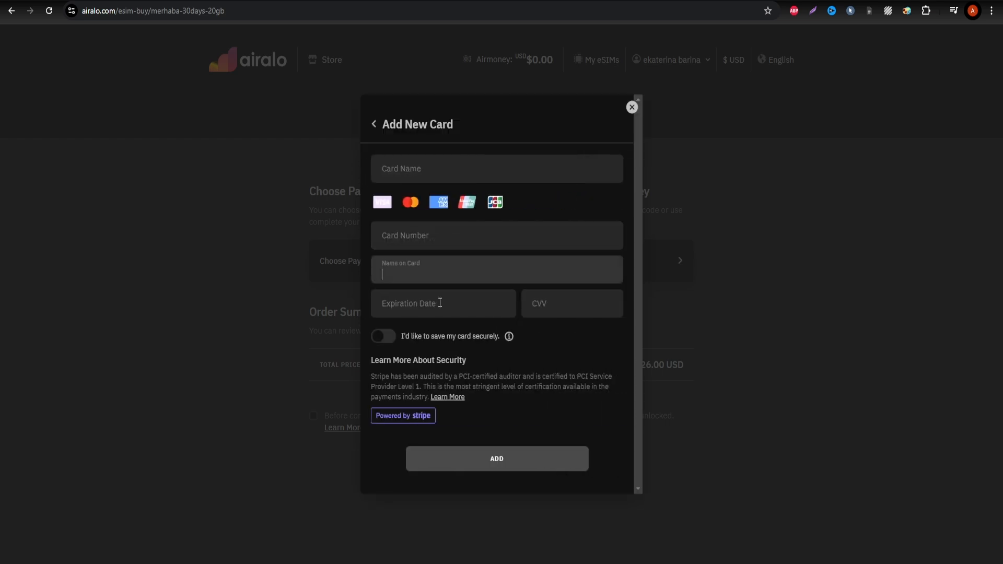
Dismiss the card form, confirm eSIM compatibility and submit the $26.00 order.
click(631, 107)
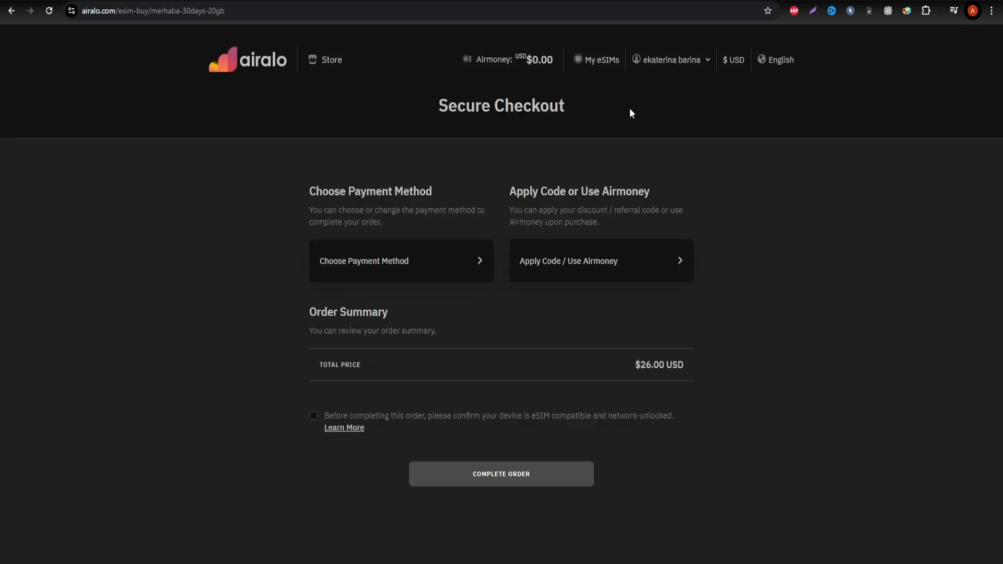
click(313, 415)
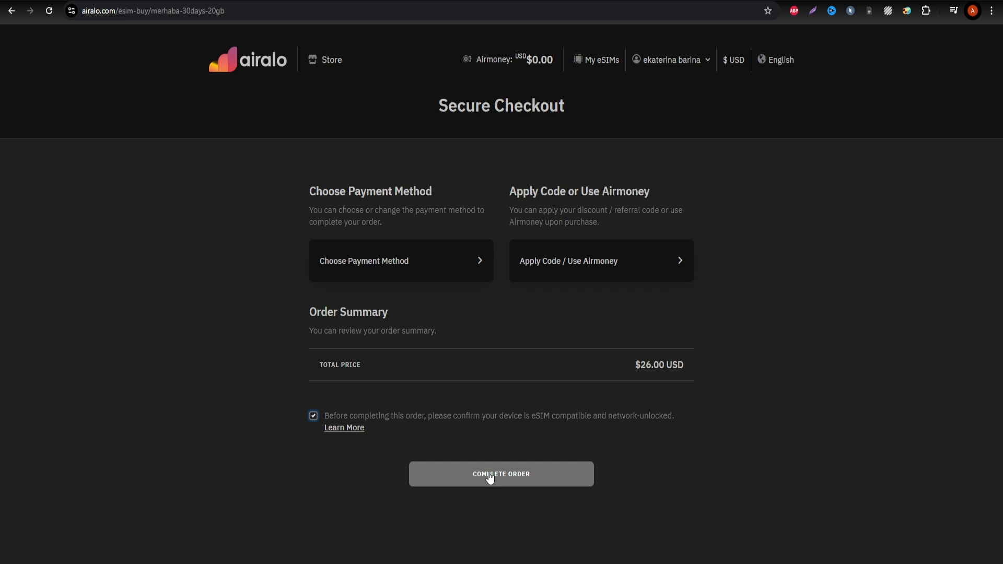
click(501, 474)
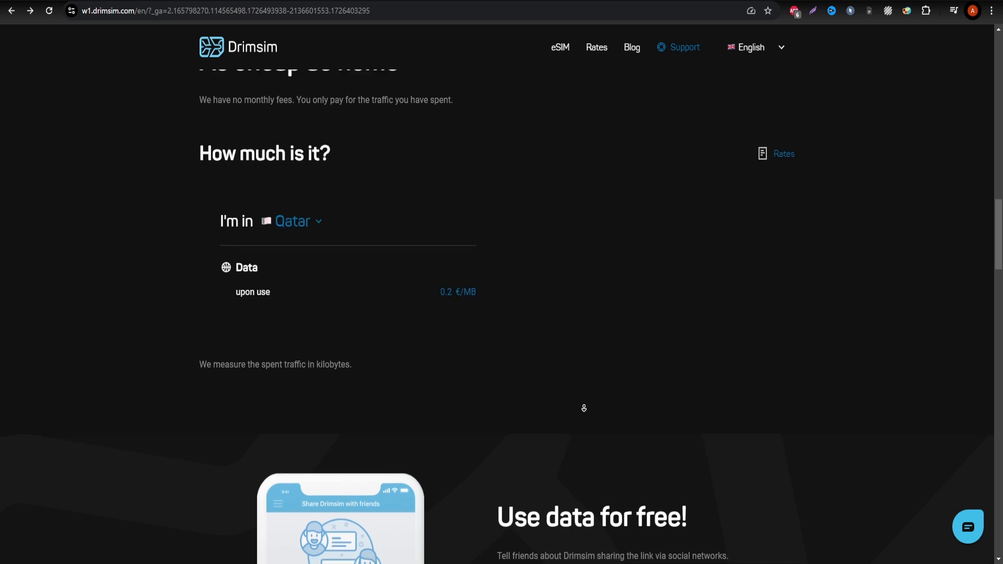
Scroll Drimsim from 0.2 €/MB Qatar pricing to the Classic and eSIM choices.
scroll(down, 3)
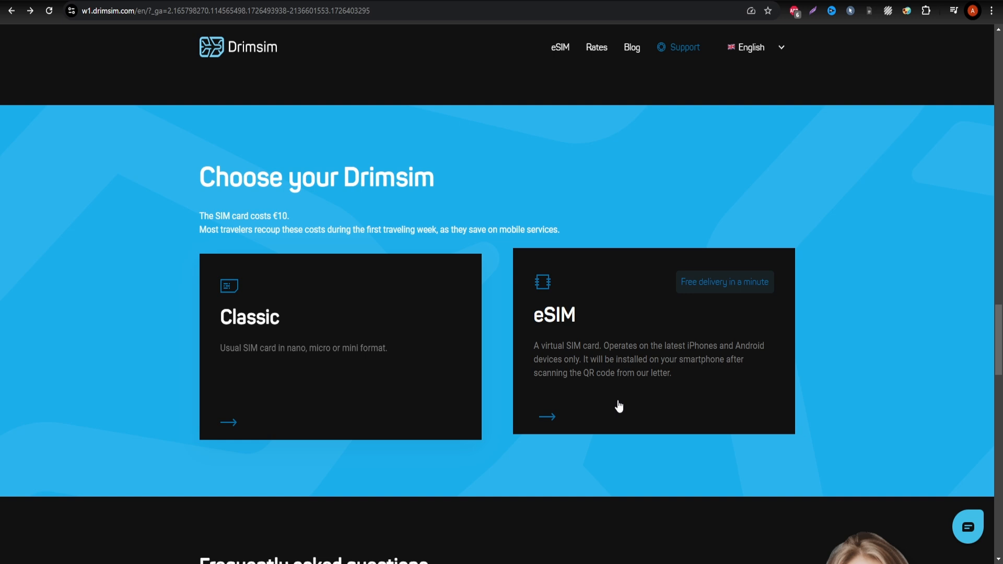